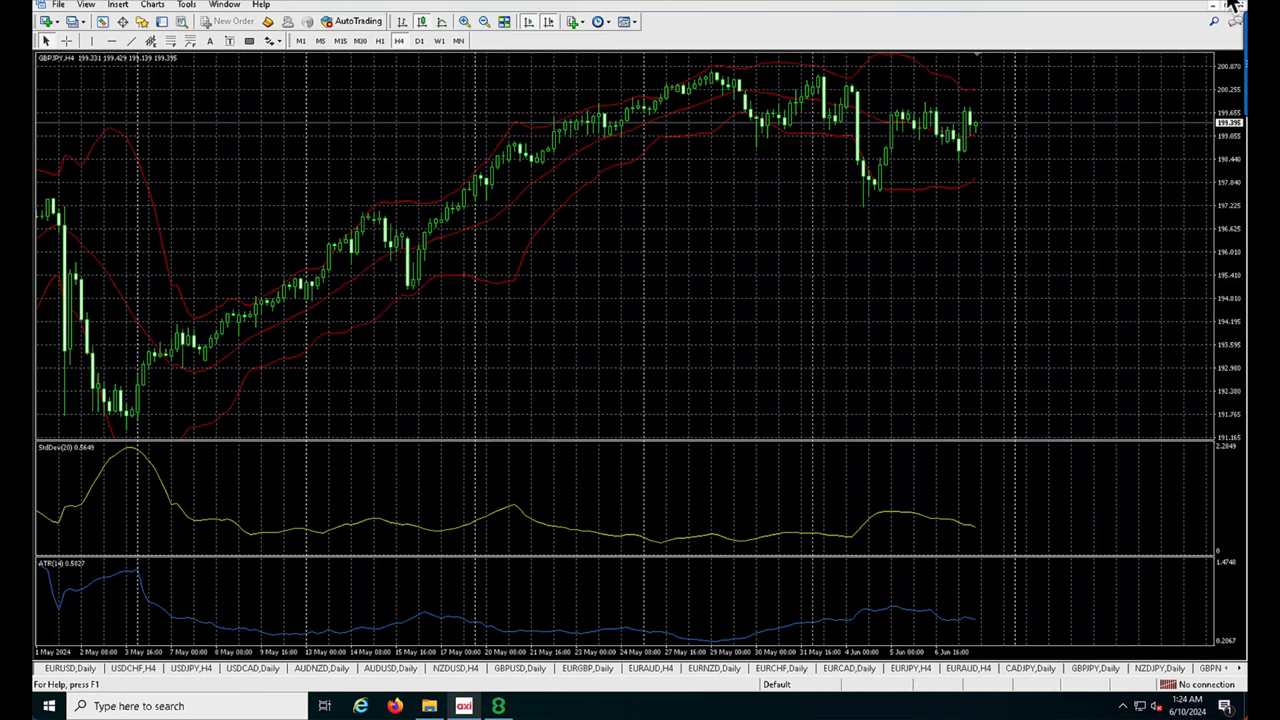
mouse_move(204, 460)
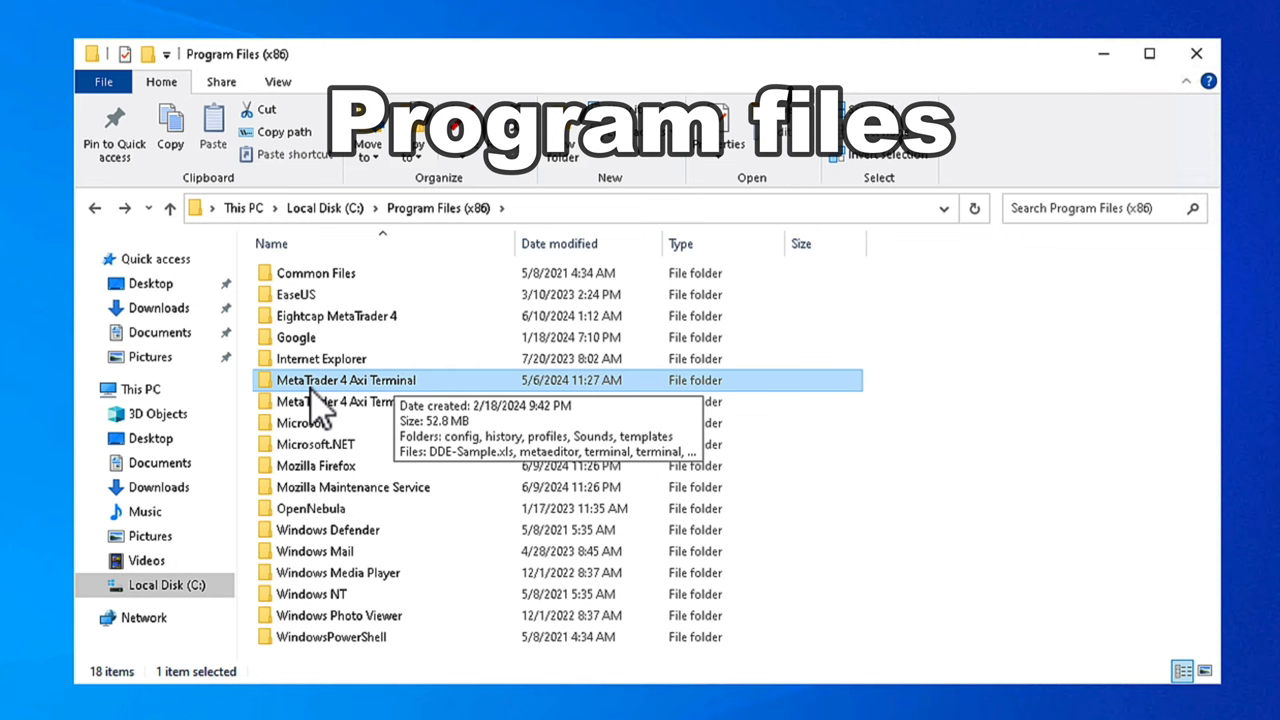
mouse_move(350, 404)
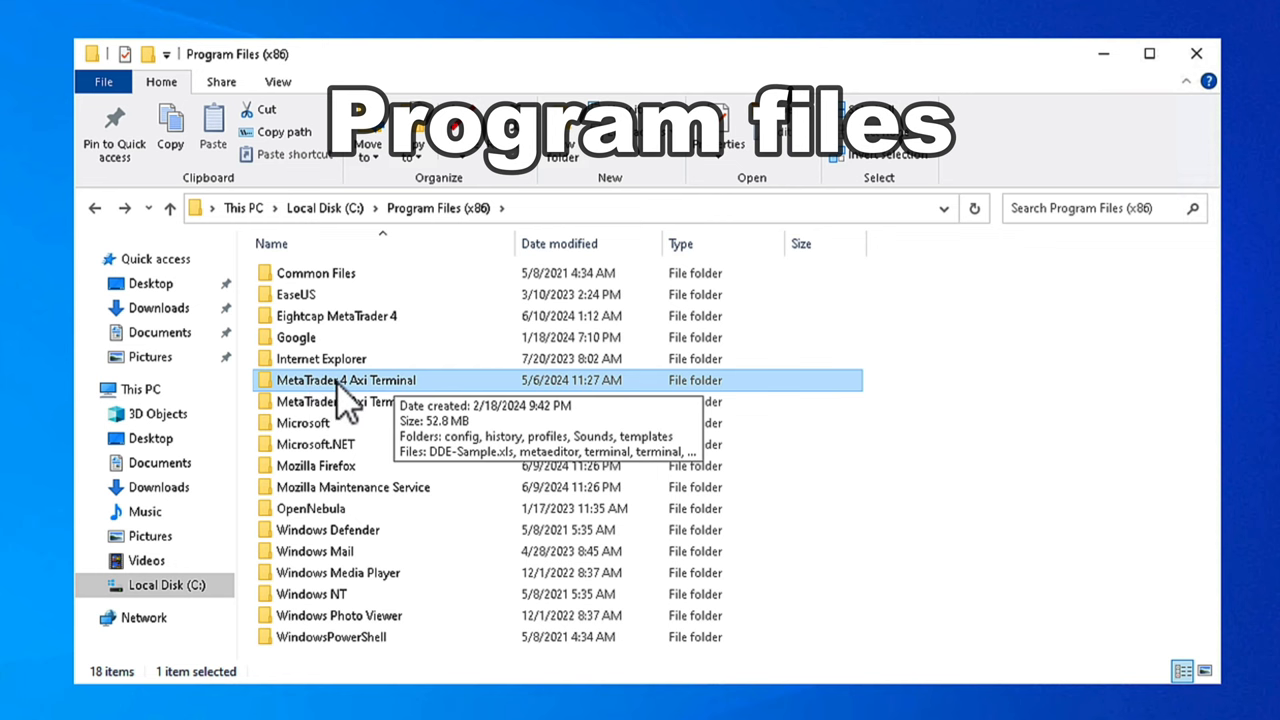
- Open the MetaTrader 4 Axi Terminal installation folder in Program Files (x86)
double_click(344, 380)
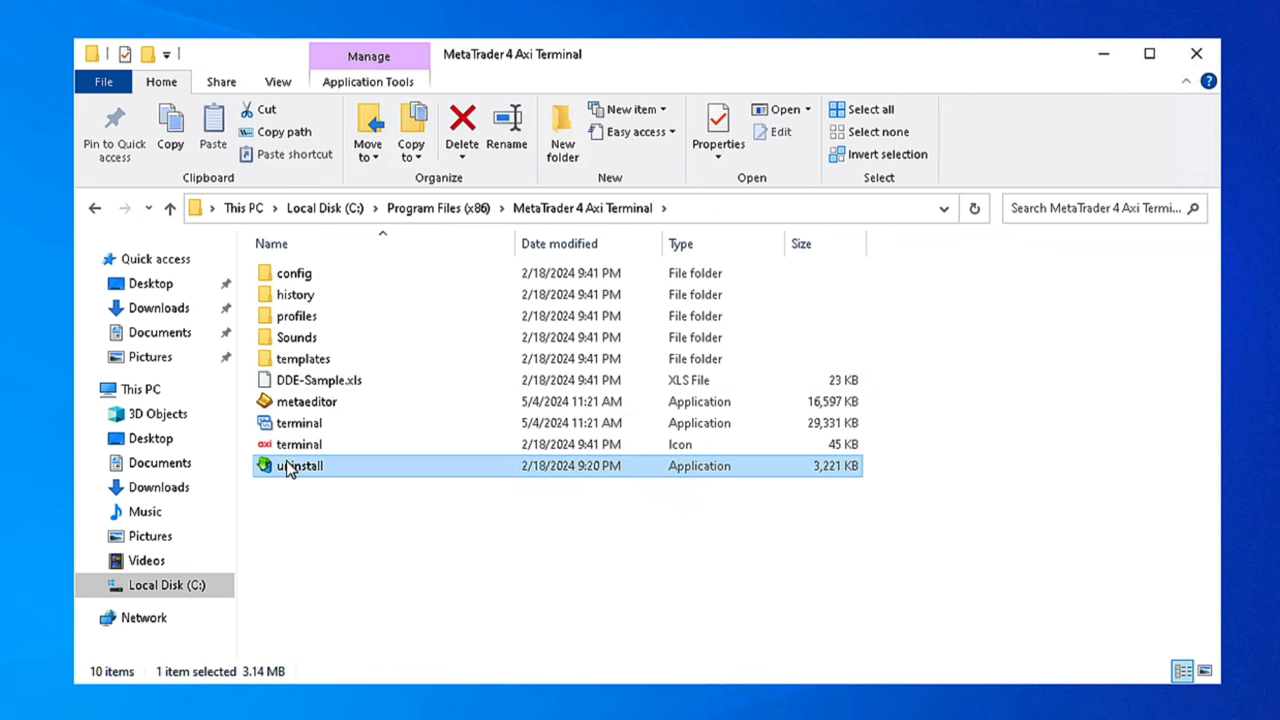
- Uninstall the terminal with 'Delete user personal data' left unchecked, then finish the uninstaller
double_click(300, 464)
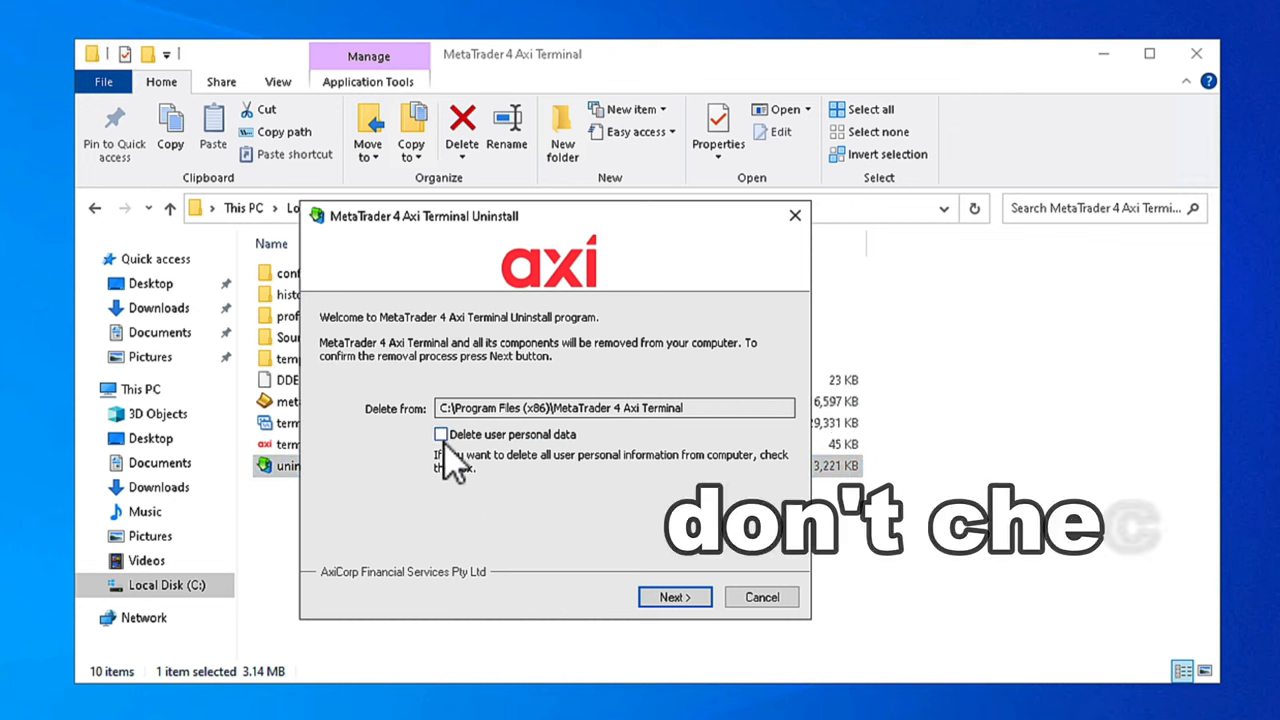
mouse_move(570, 464)
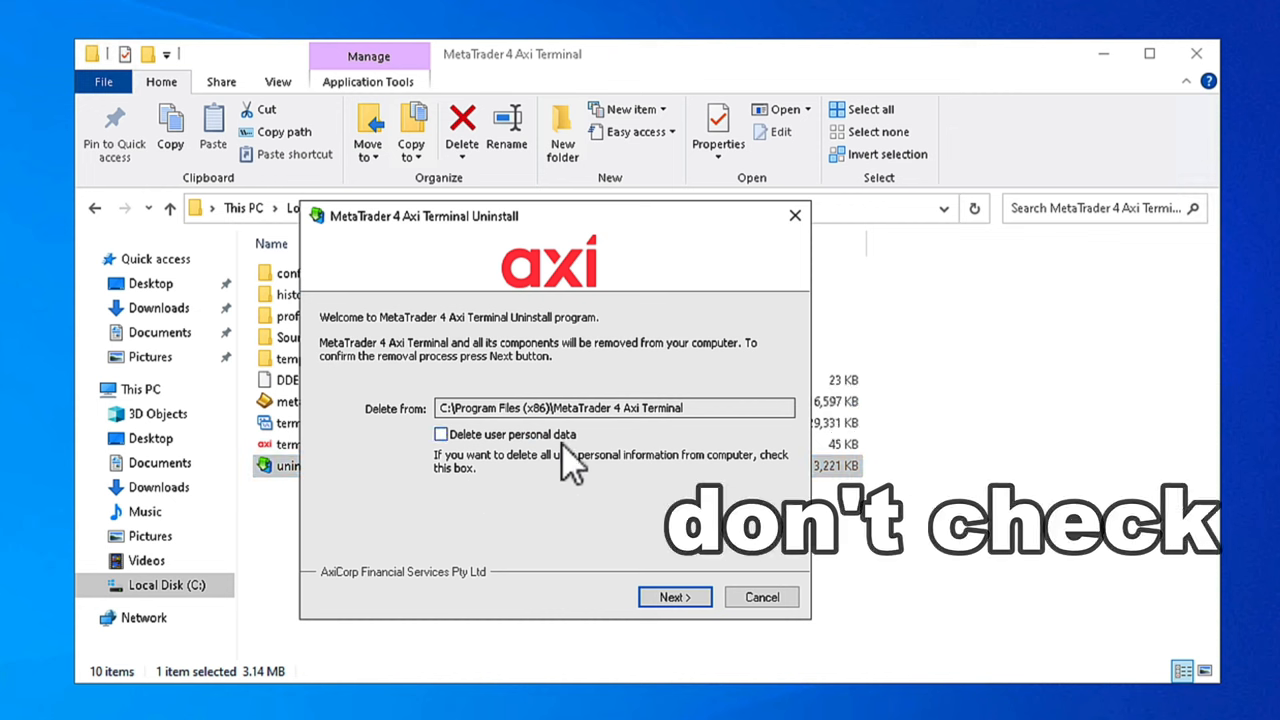
mouse_move(460, 464)
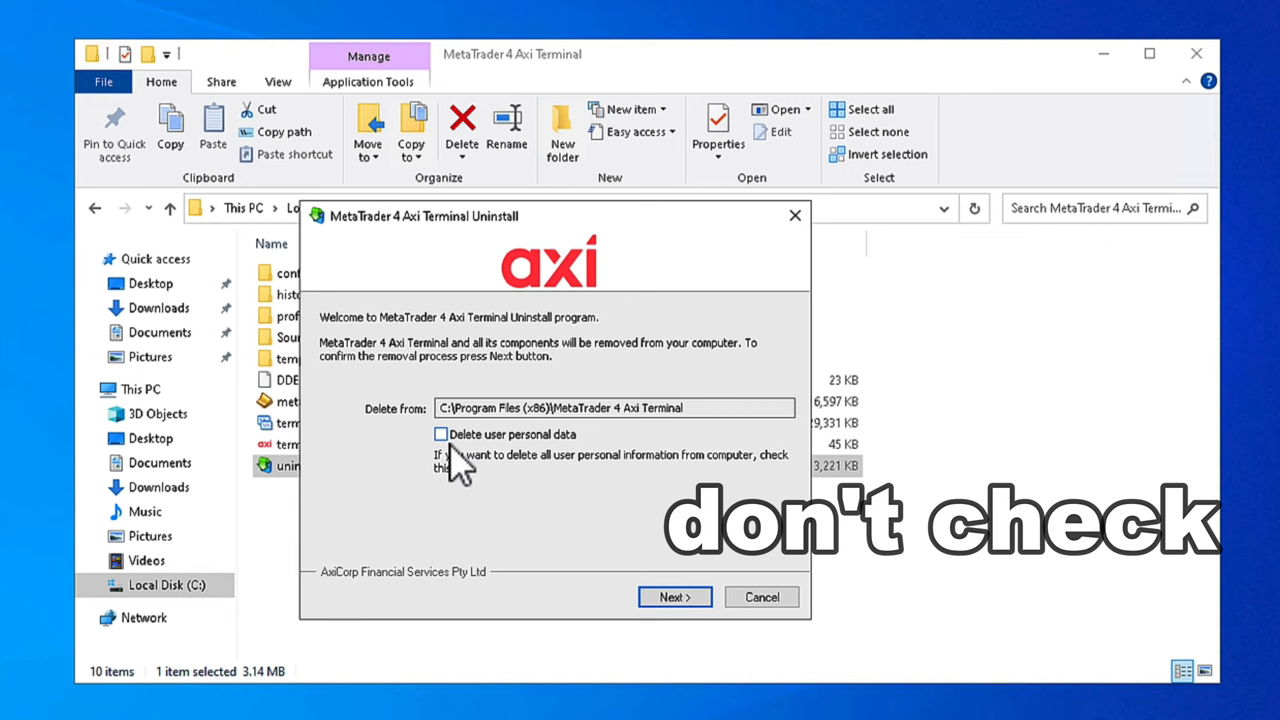
mouse_move(480, 470)
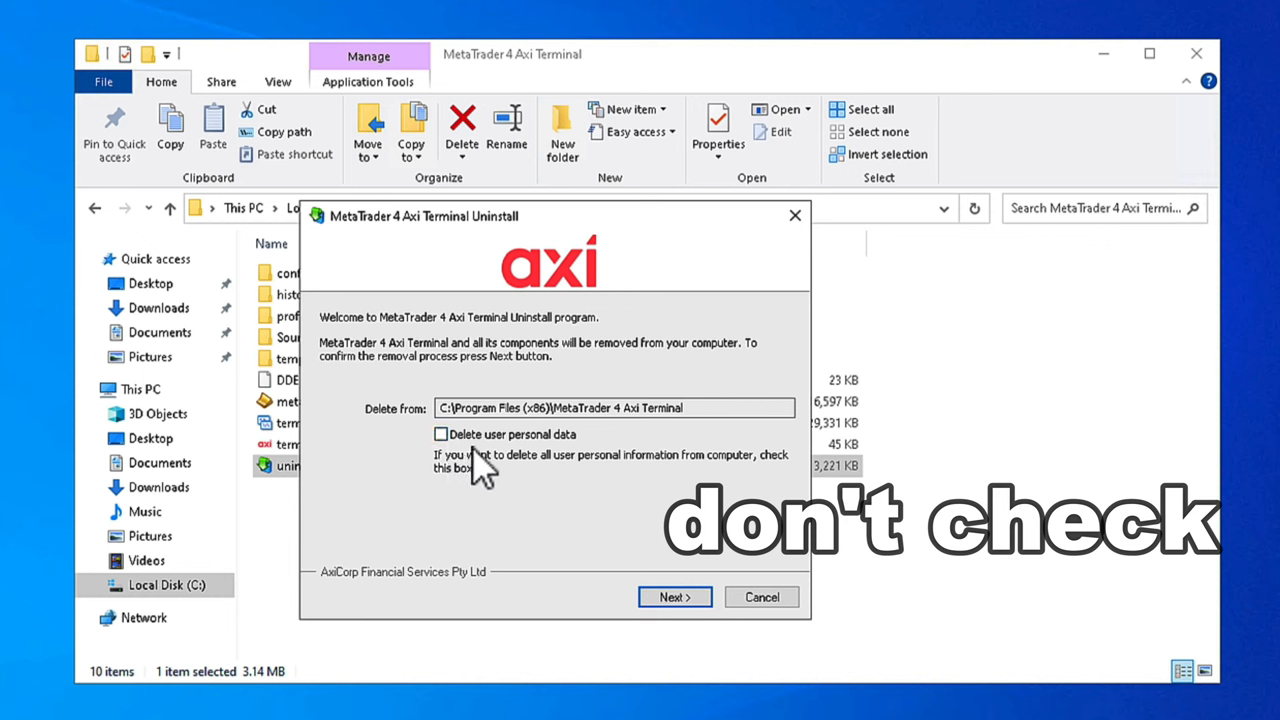
mouse_move(472, 474)
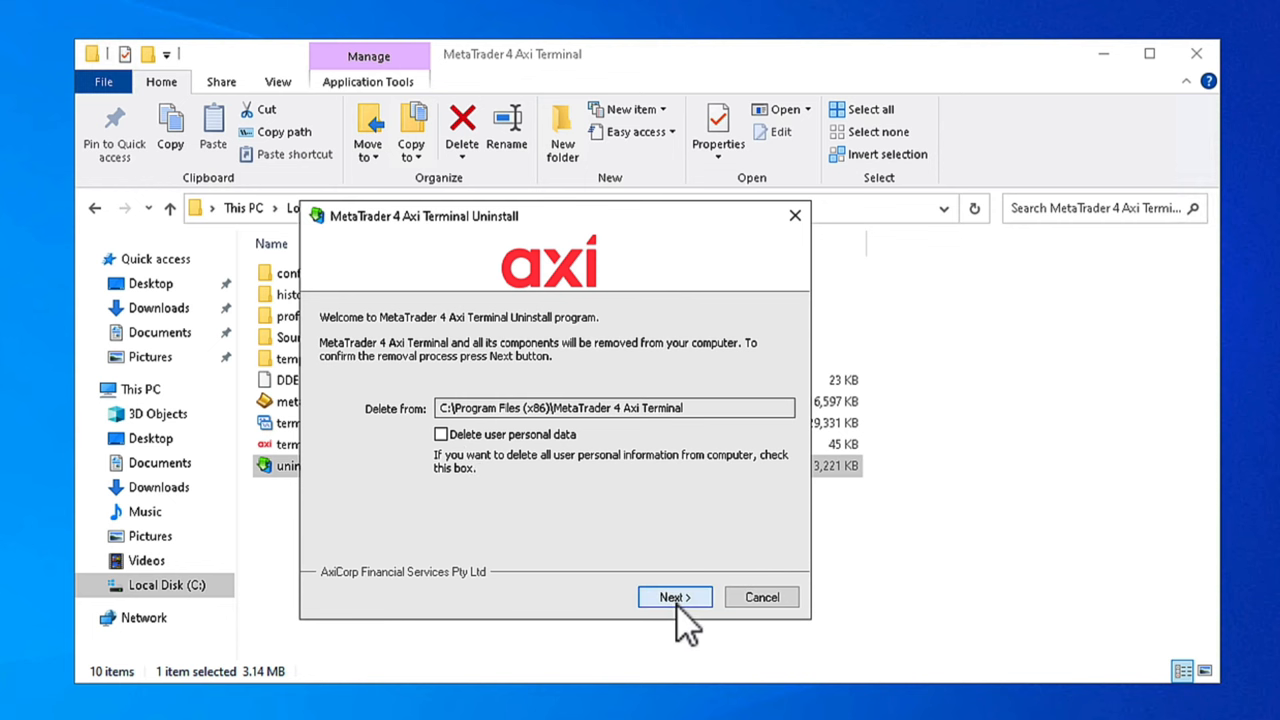
click(674, 596)
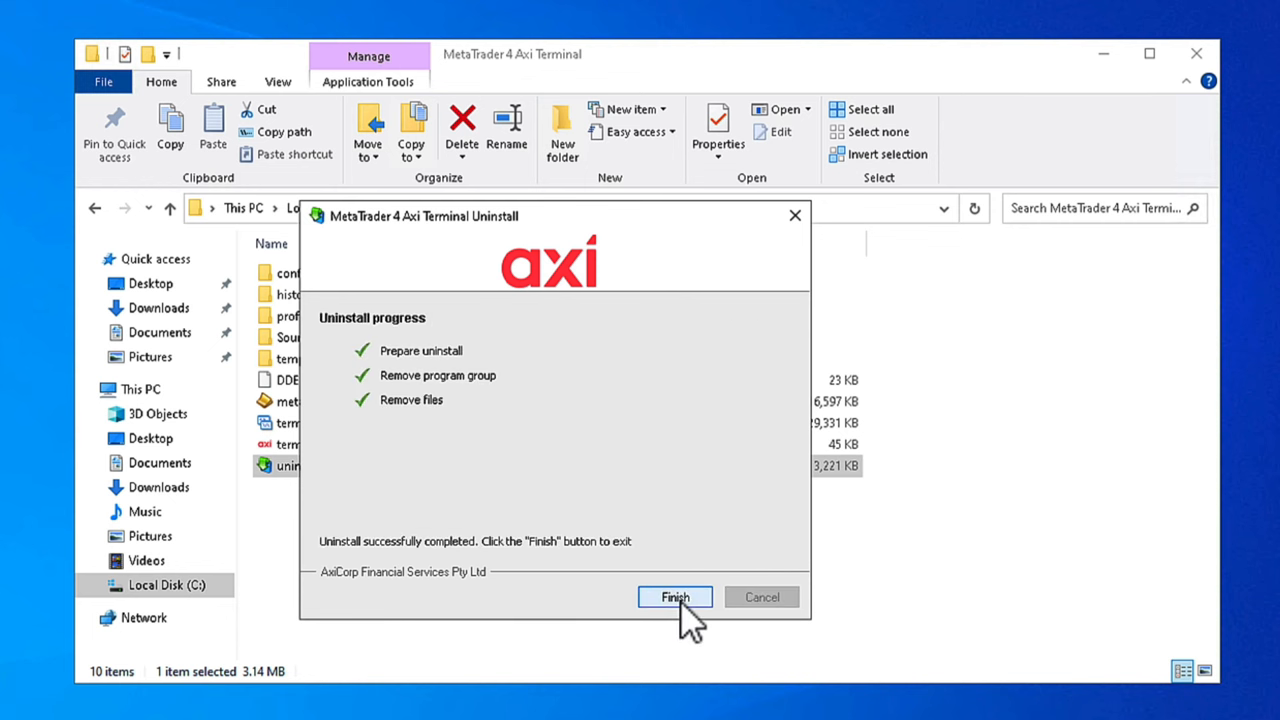
click(674, 596)
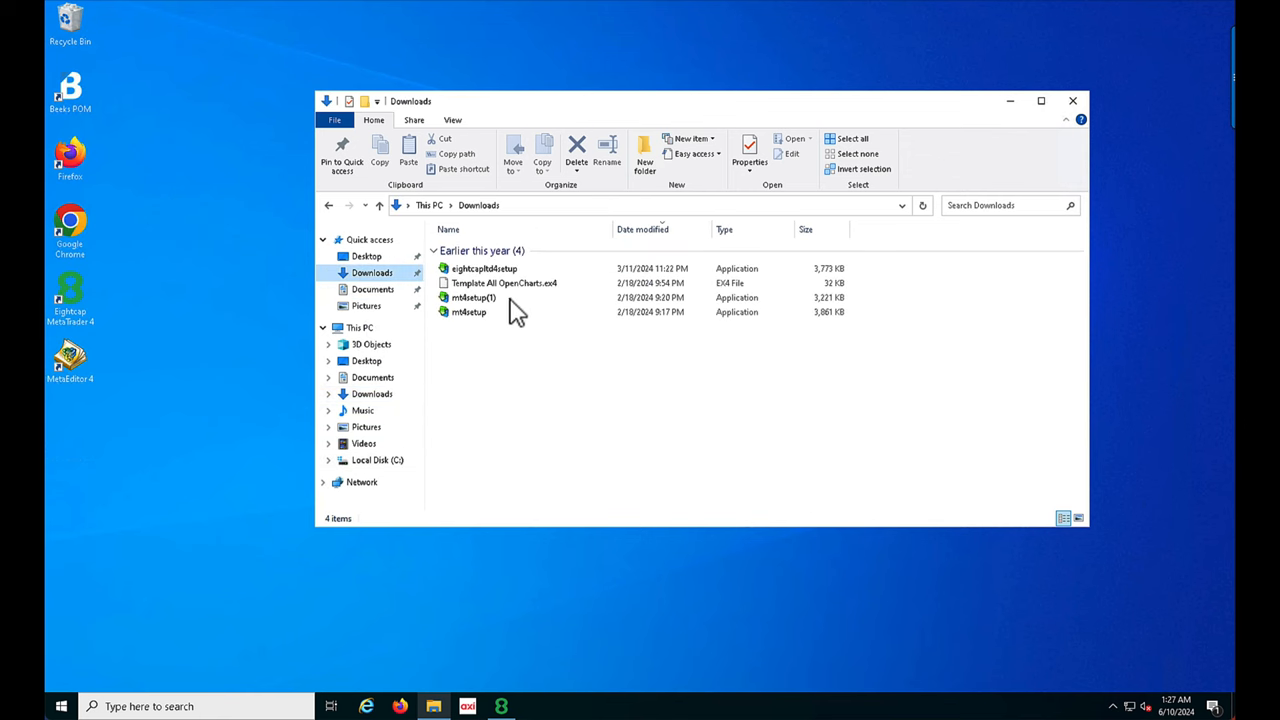
mouse_move(470, 296)
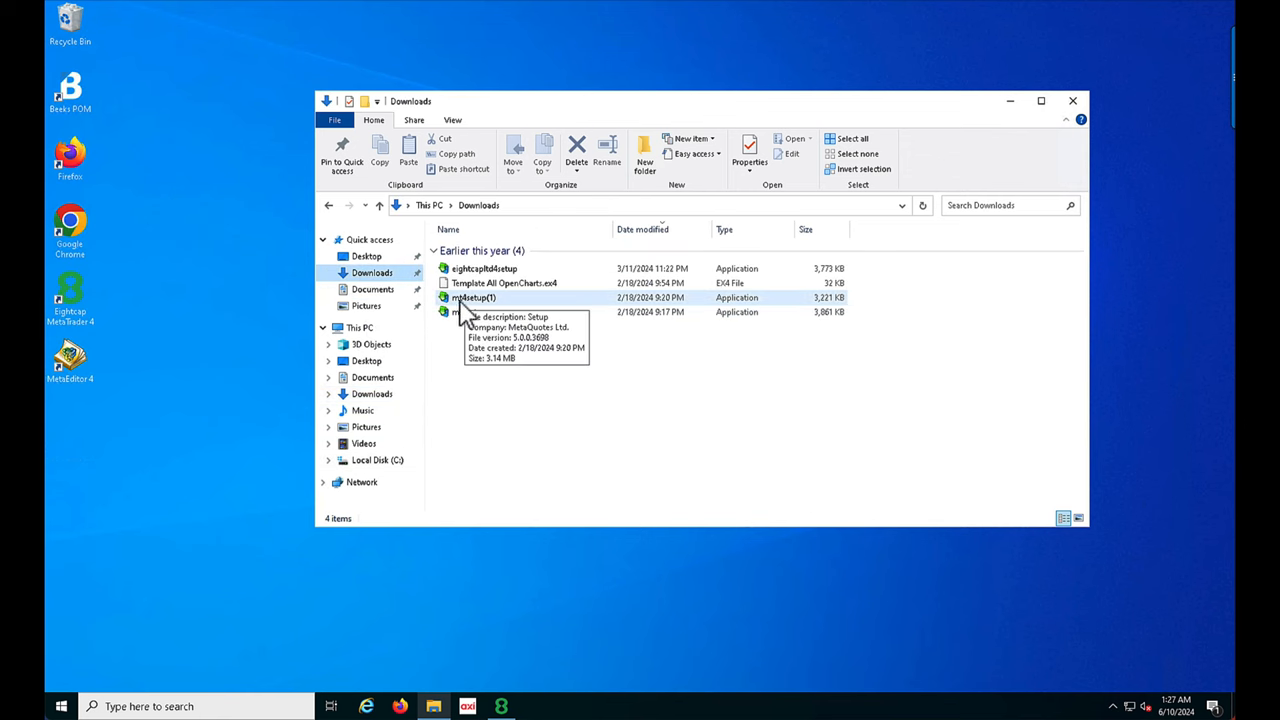
- Start the mt4setup(1) installer from the Downloads folder
double_click(476, 296)
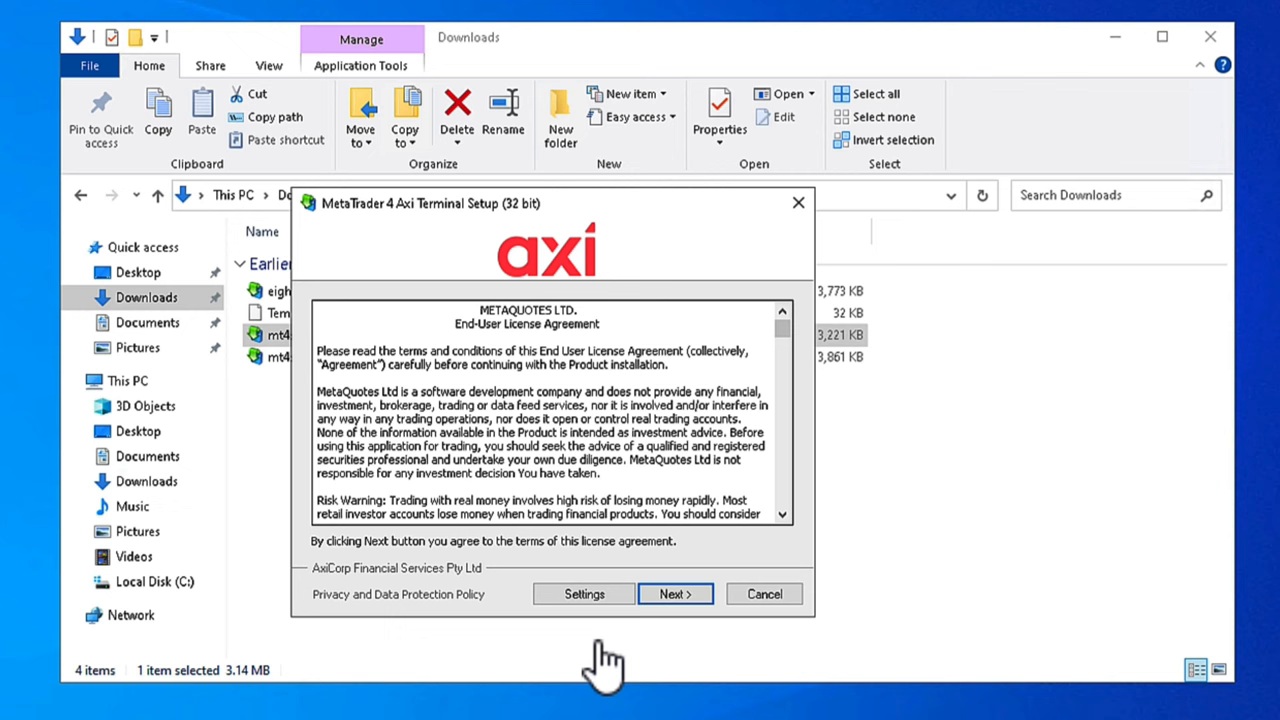
- Point the setup's installation folder to the existing MetaTrader 4 Axi Terminal folder in Program Files (x86)
click(676, 594)
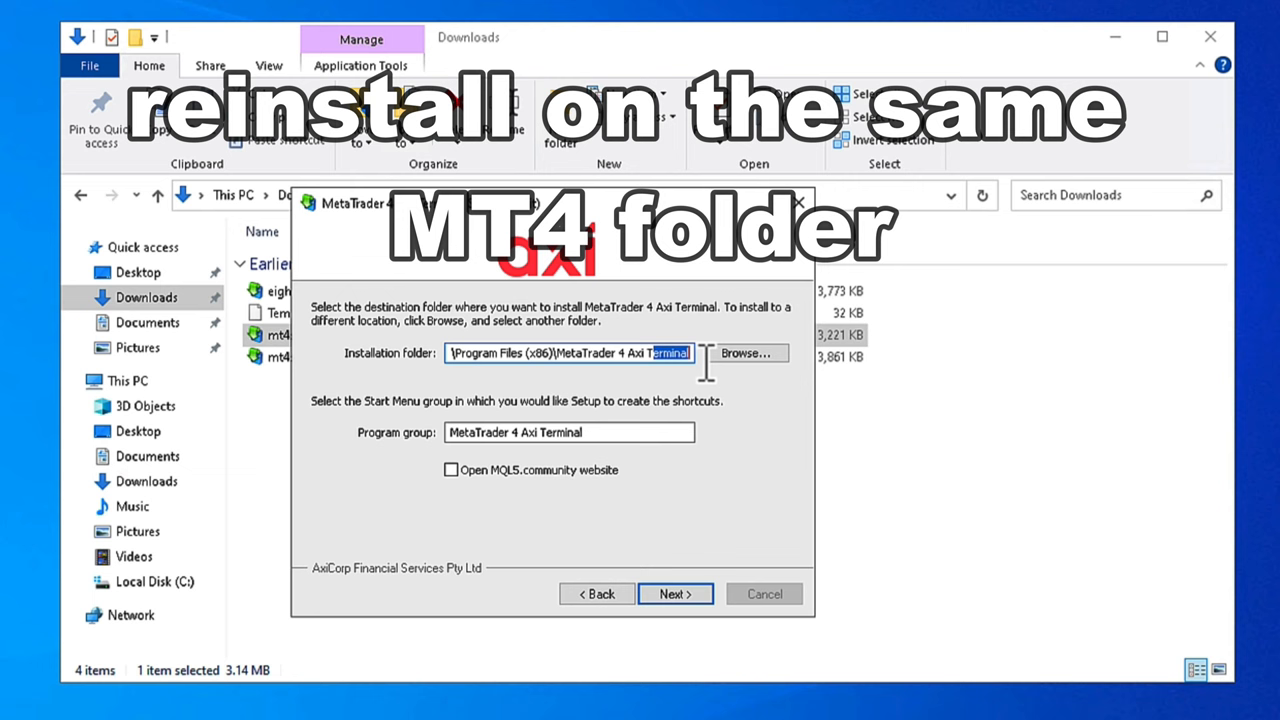
click(744, 352)
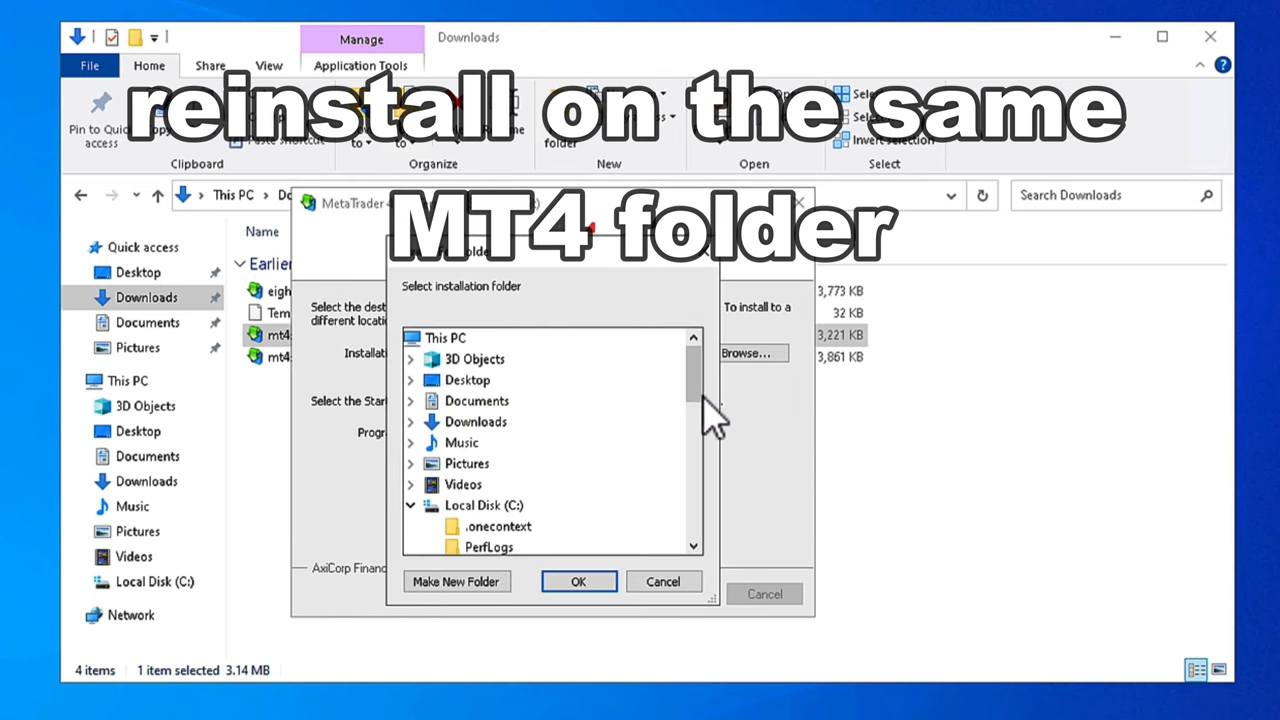
scroll(down, 3)
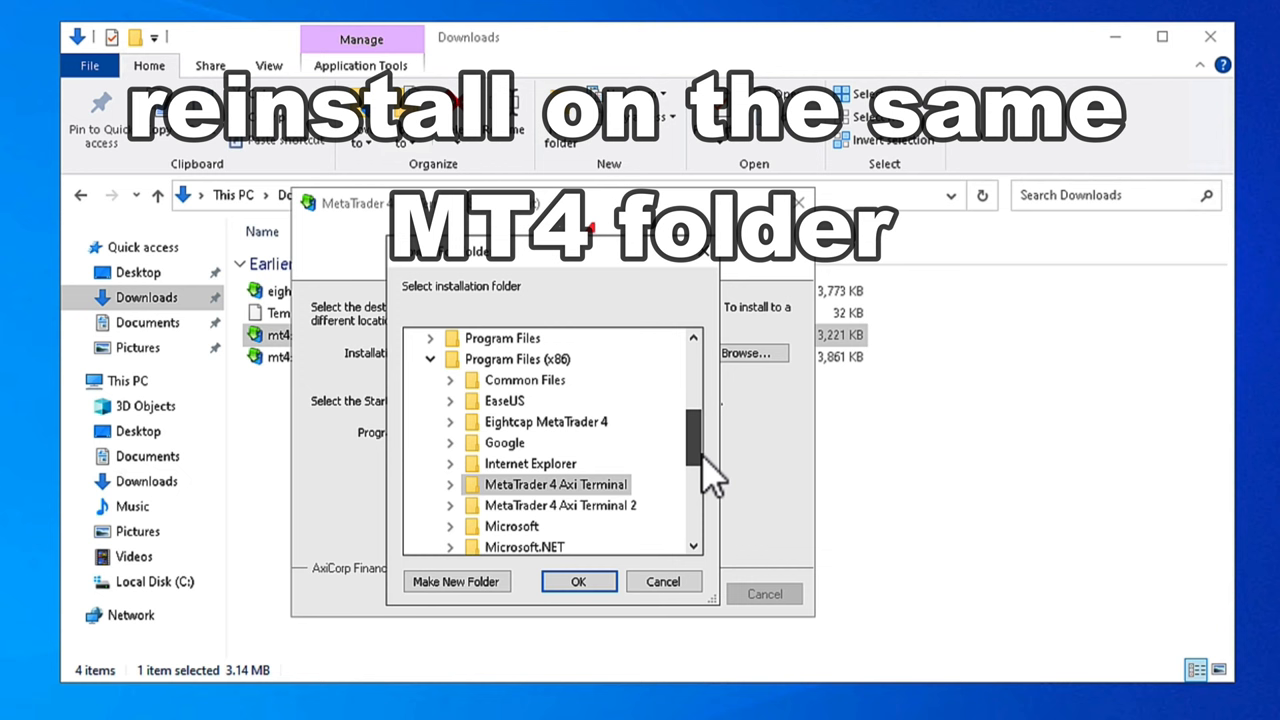
click(450, 484)
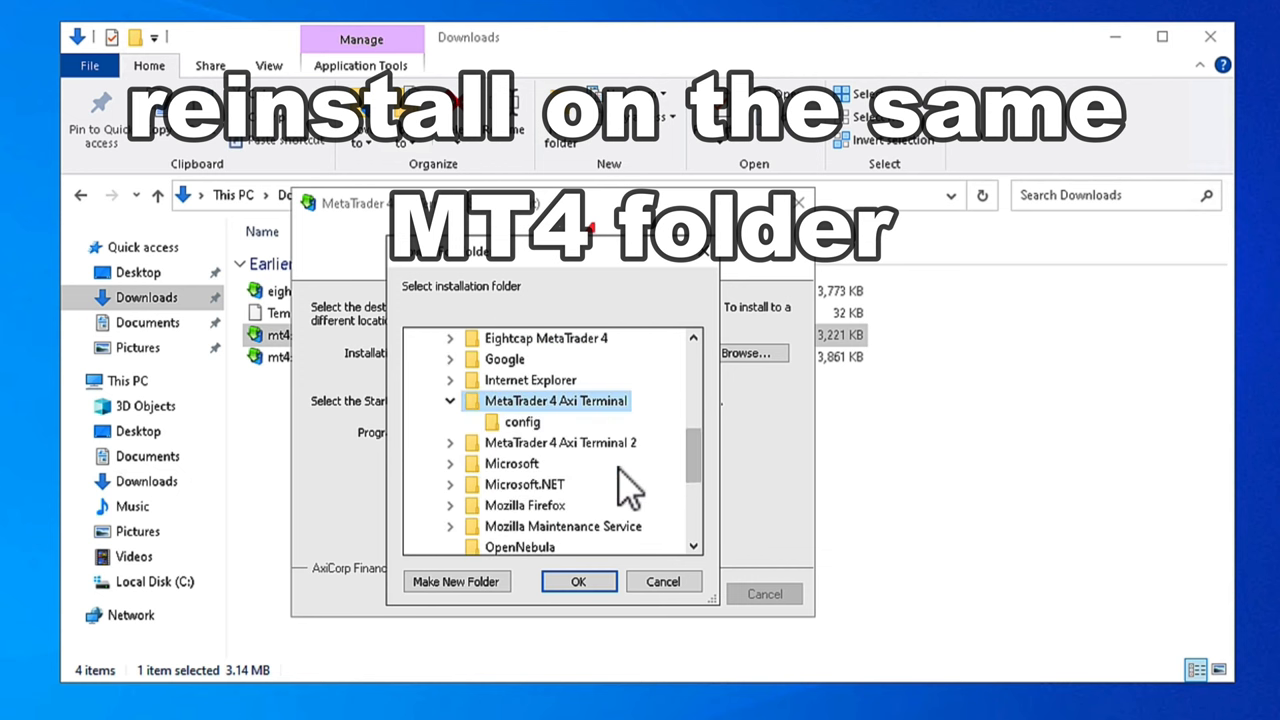
mouse_move(490, 600)
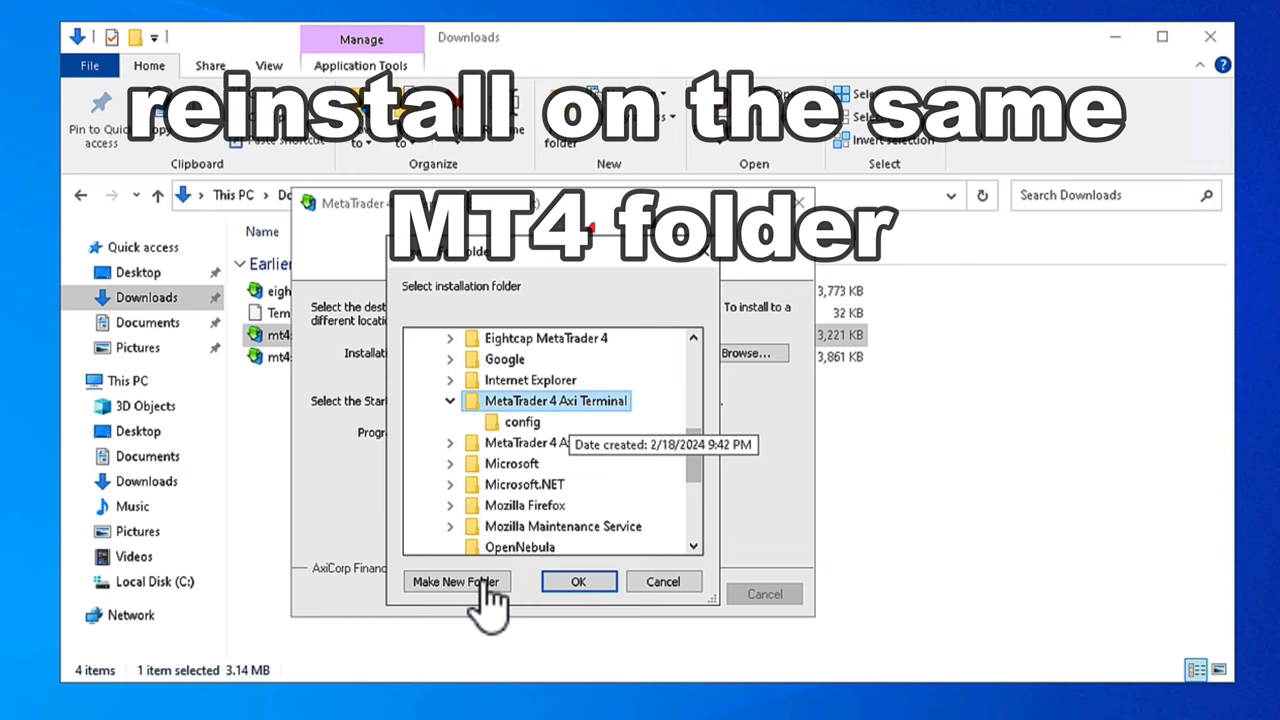
click(578, 580)
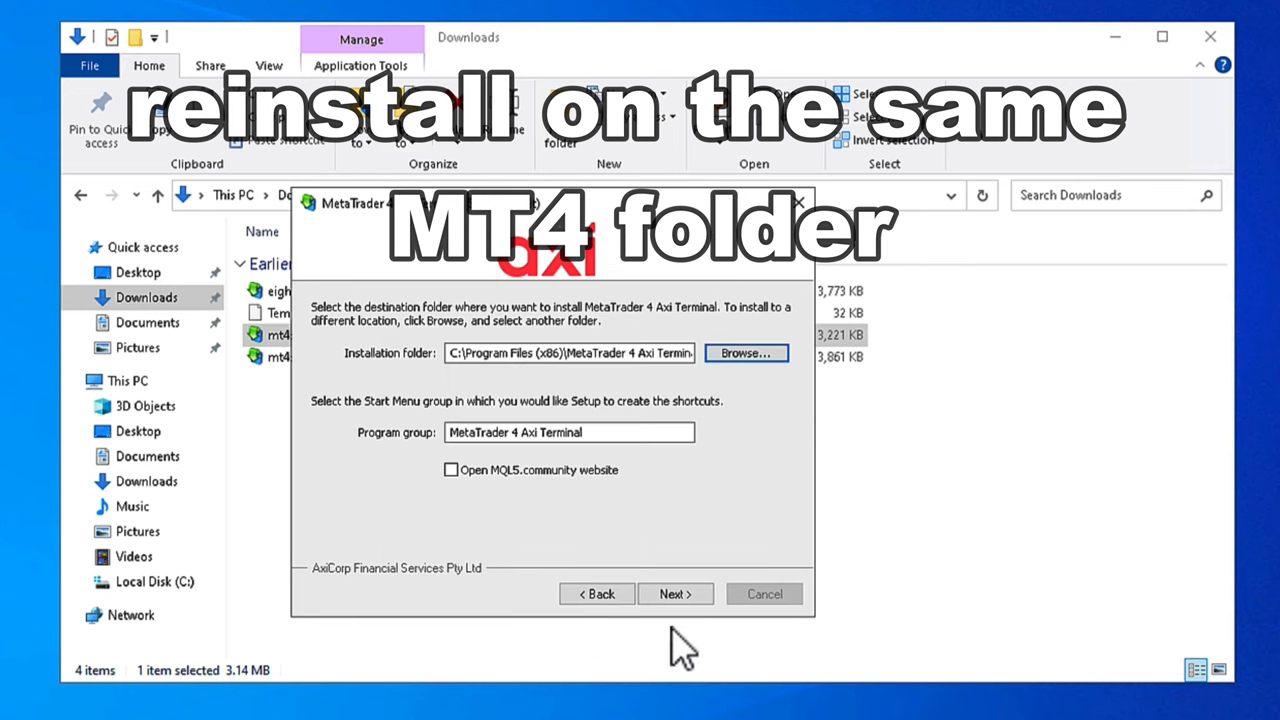
- Install the terminal into the chosen folder and finish the setup wizard
click(676, 592)
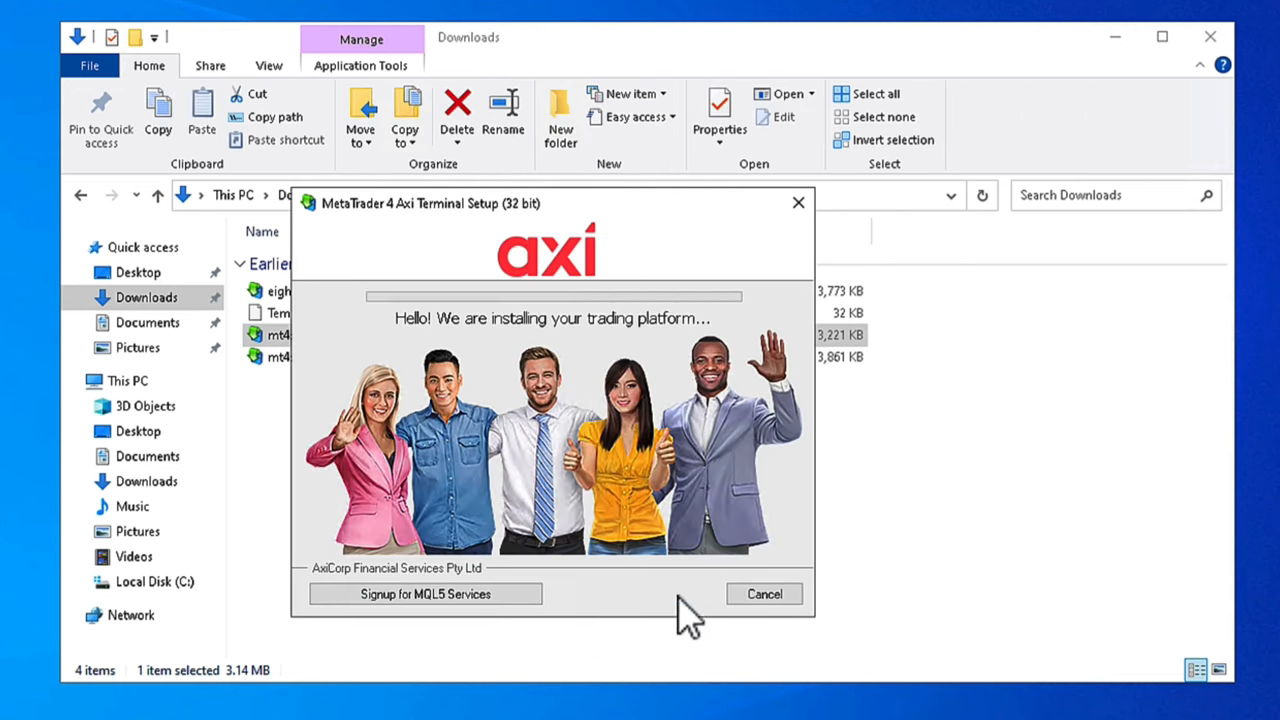
mouse_move(670, 700)
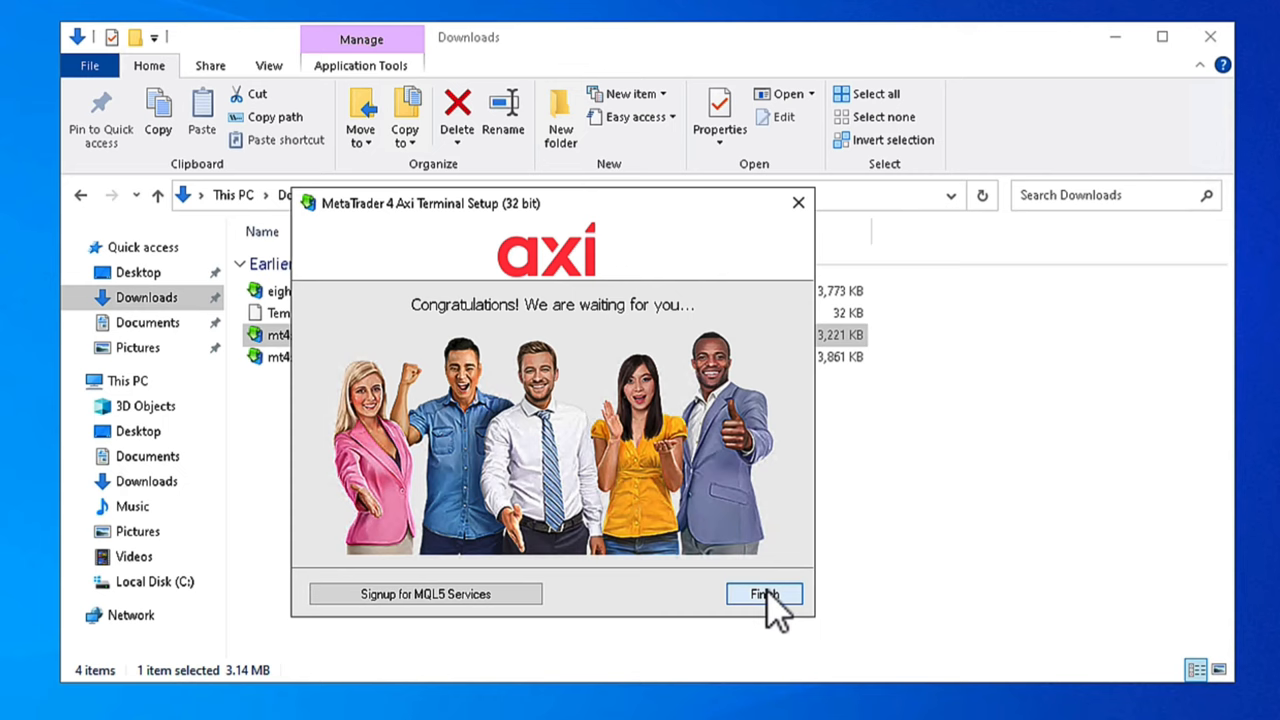
click(764, 592)
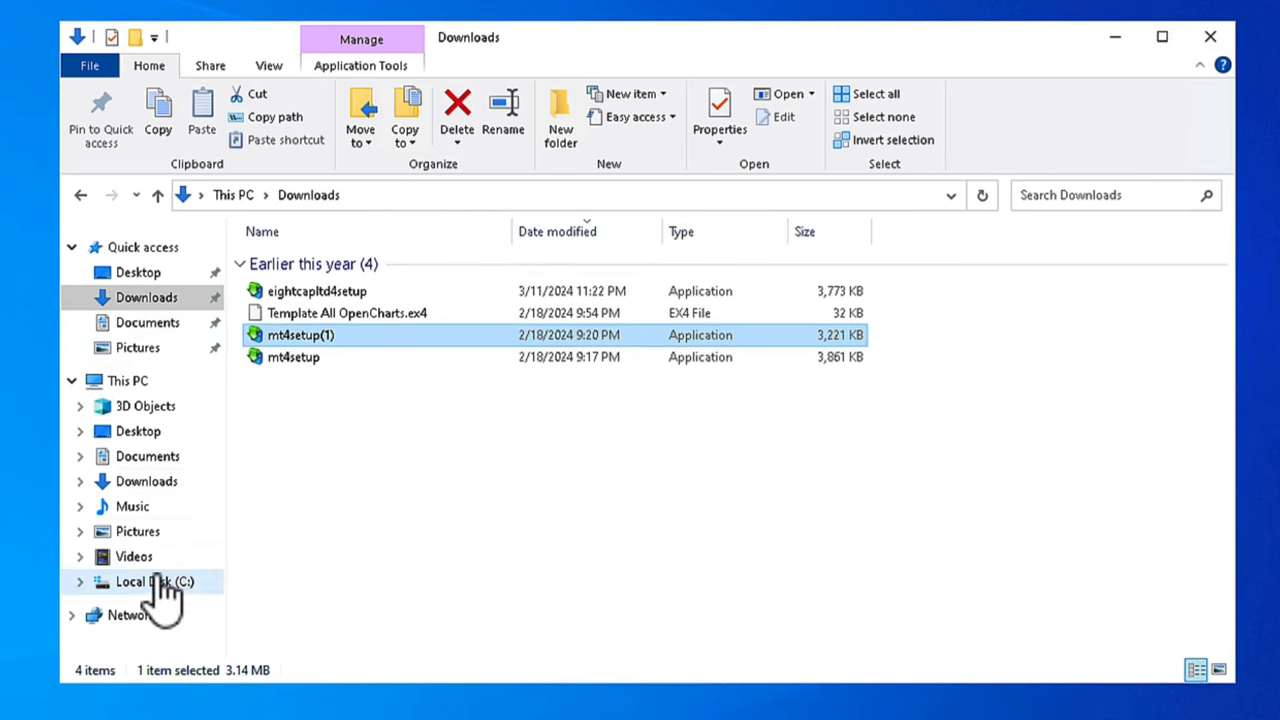
- Browse to C:\Program Files (x86)\MetaTrader 4 Axi Terminal and bring the relaunched terminal with its chart to the front
click(156, 580)
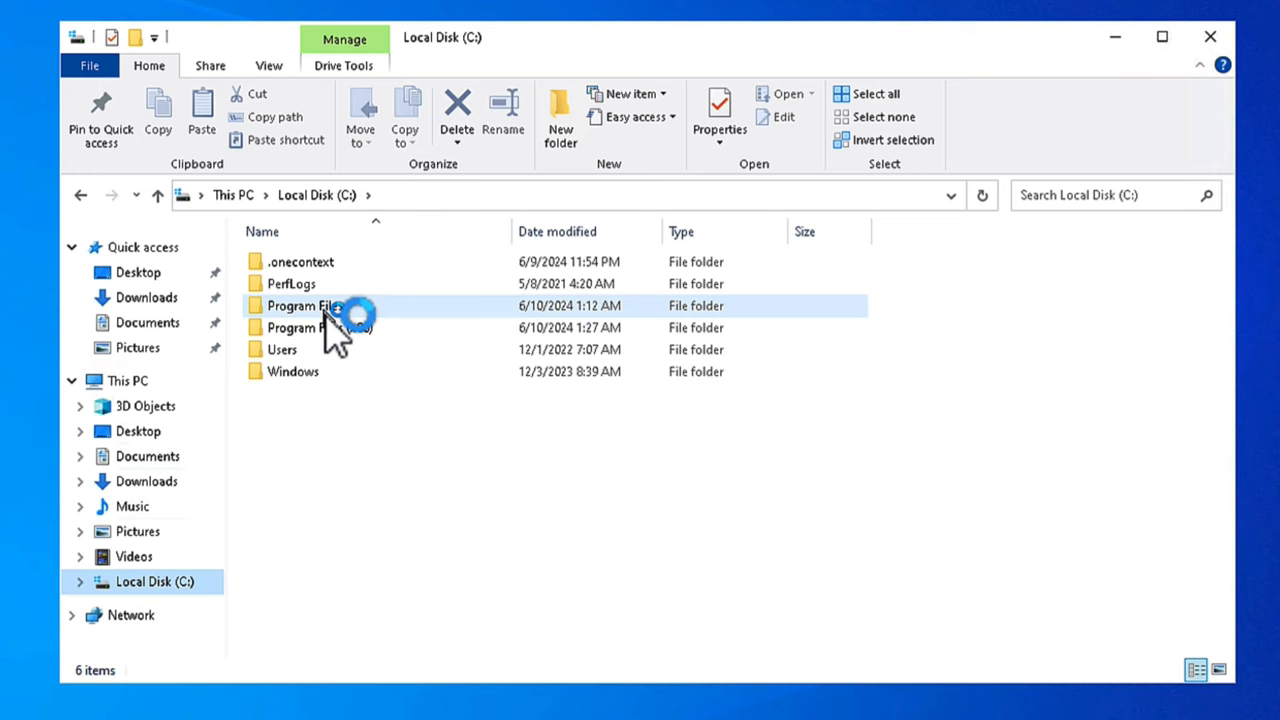
double_click(320, 328)
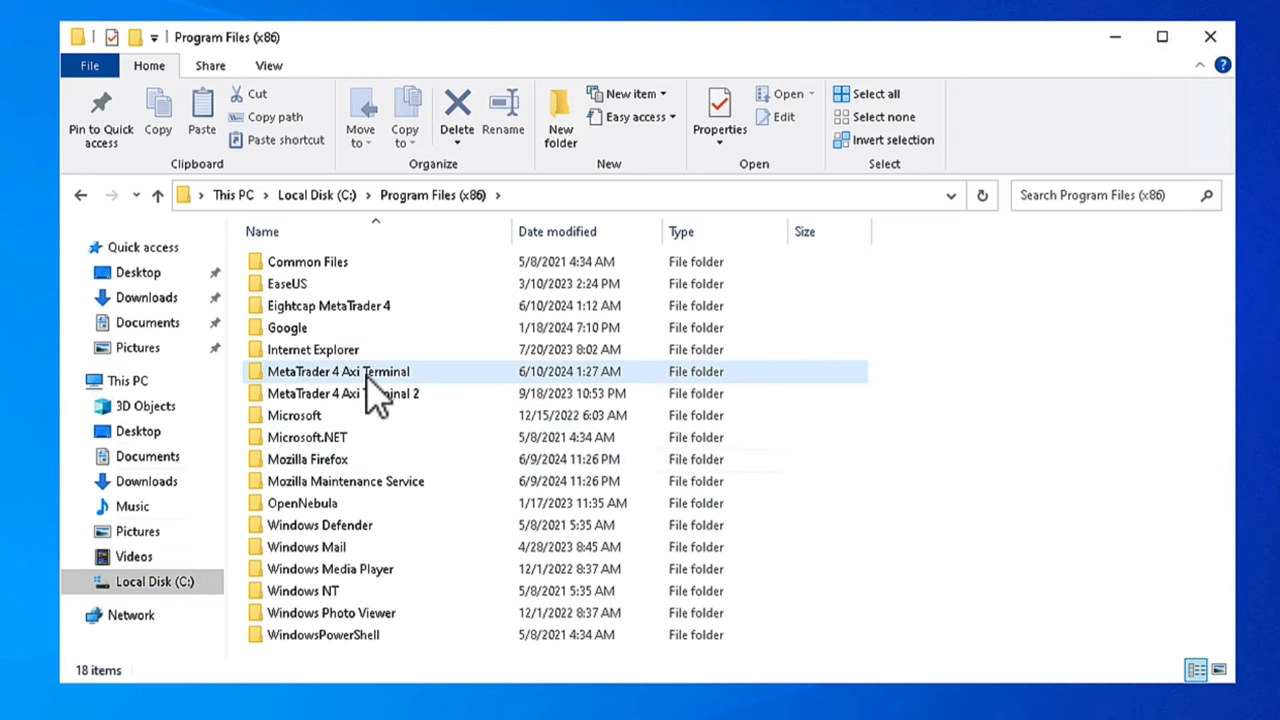
double_click(336, 370)
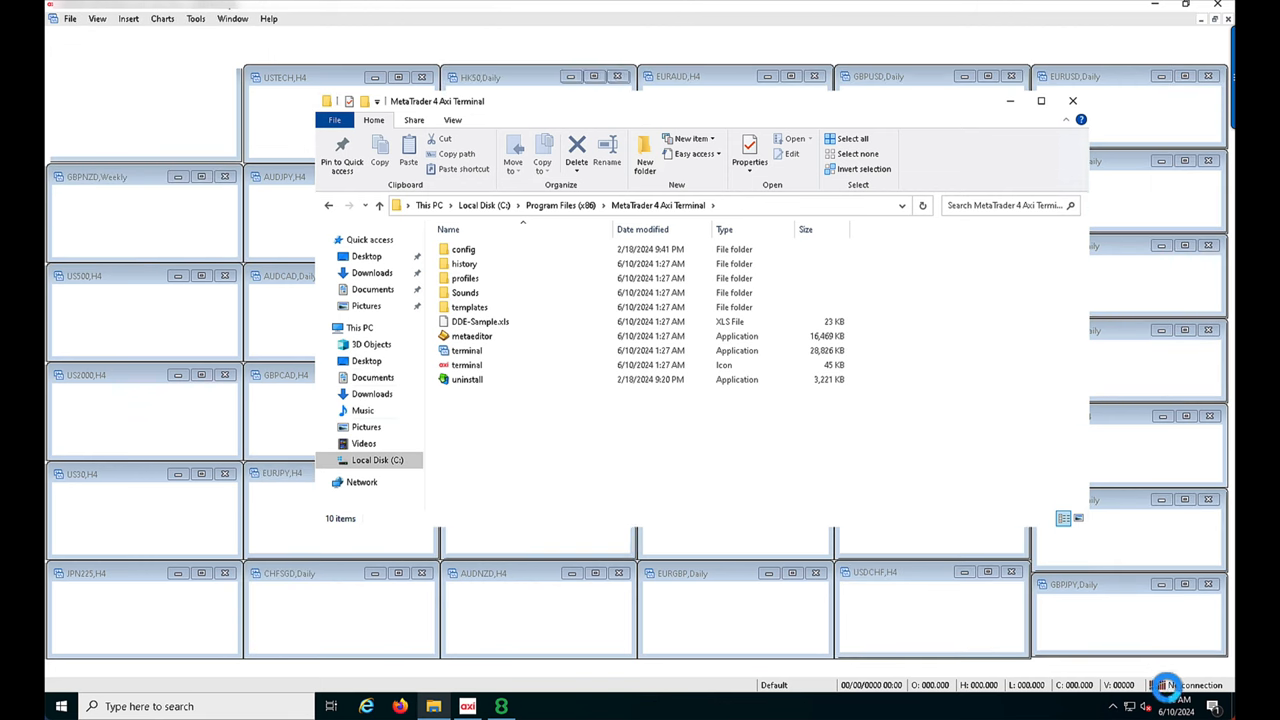
click(1072, 100)
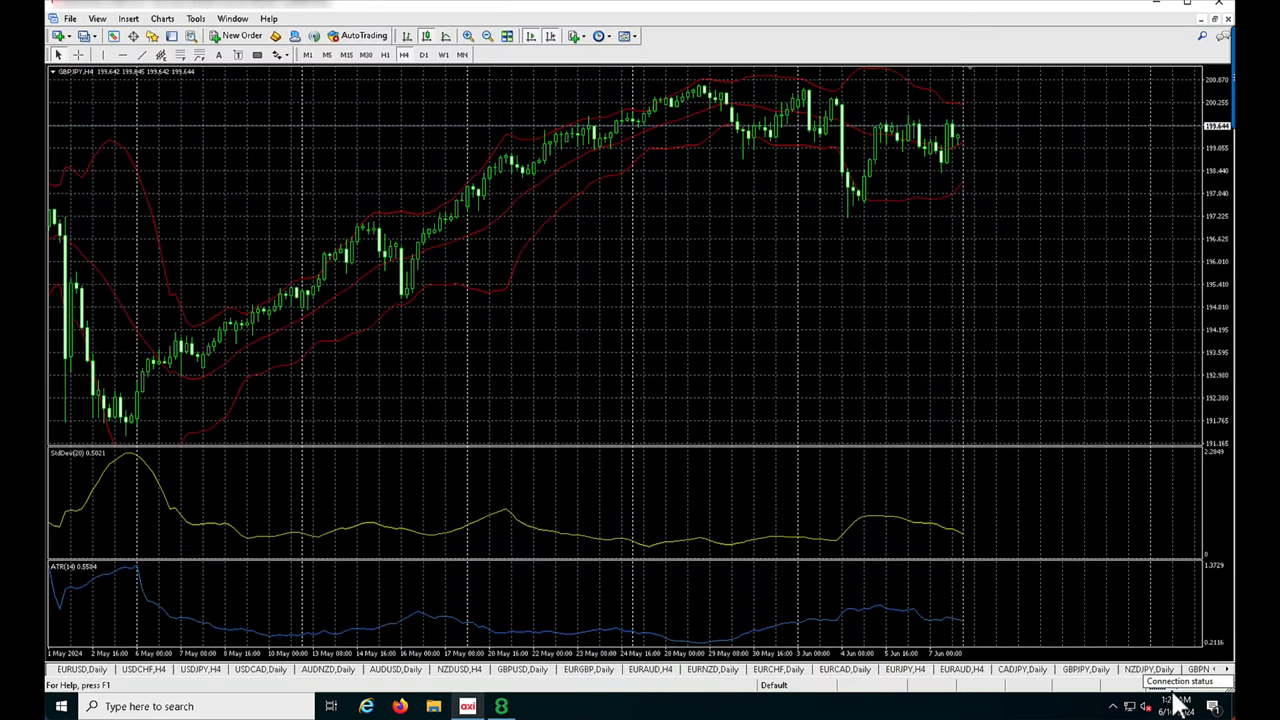